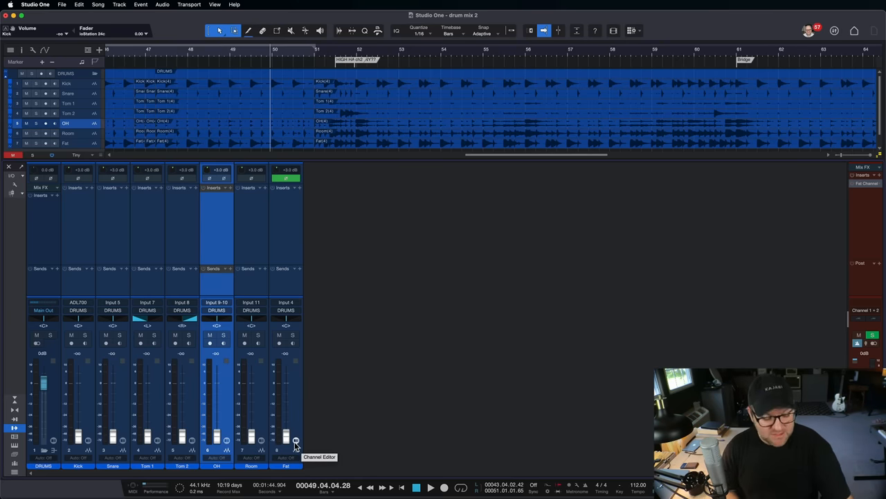
Step: Lower the Fat and Room drum channel faders slightly to rebalance the kit
click(429, 487)
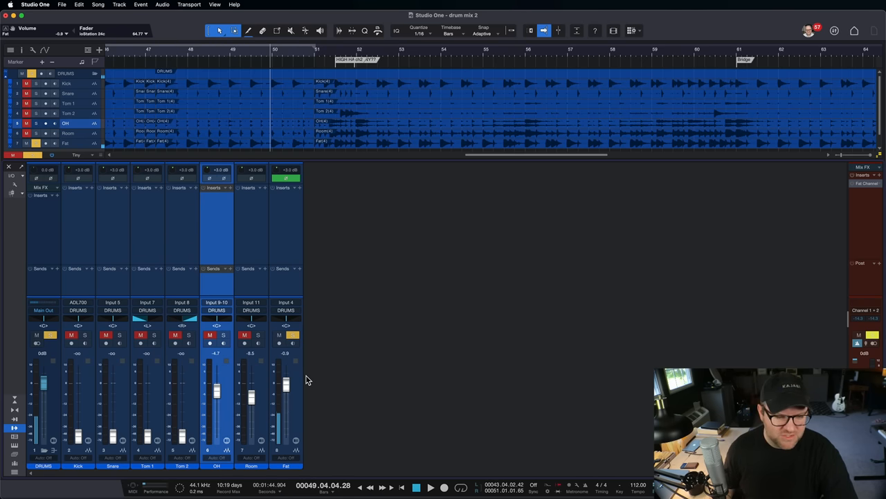
drag(286, 388, 285, 379)
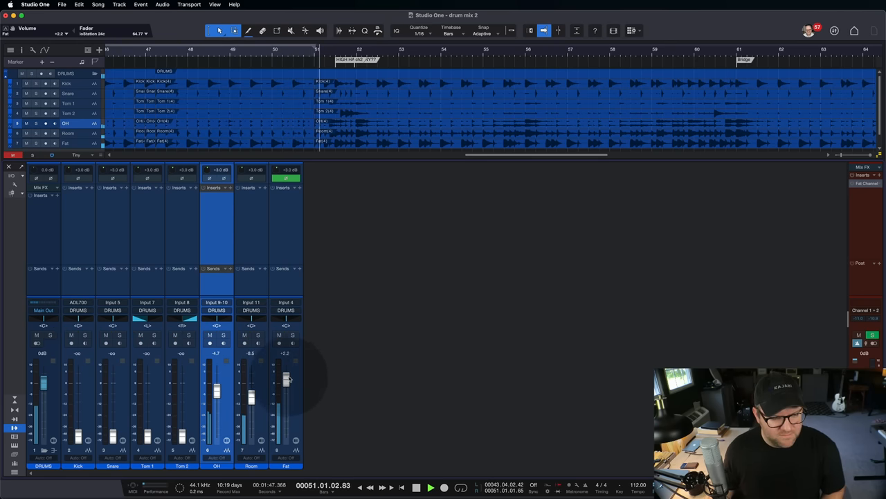
drag(285, 377, 285, 382)
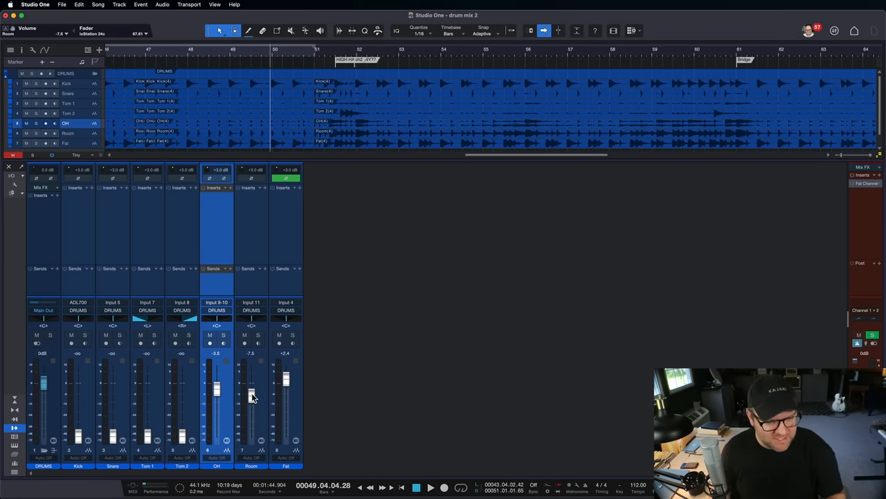
mouse_move(114, 366)
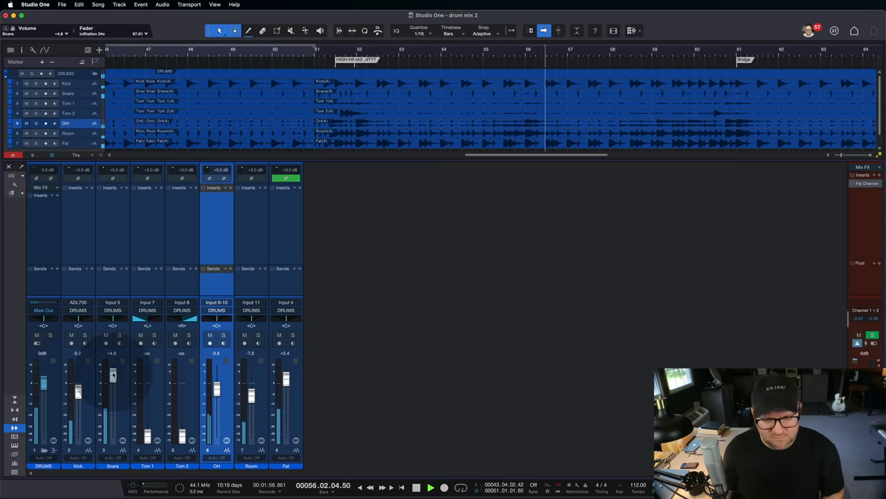
Step: Nudge the Kick fader up and bring the Room fader down against the rest of the kit
drag(112, 376, 112, 371)
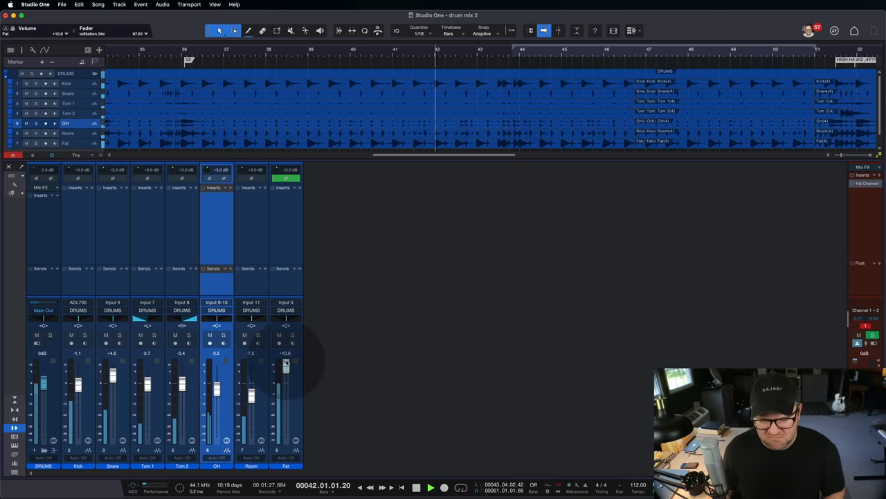
drag(286, 363, 286, 376)
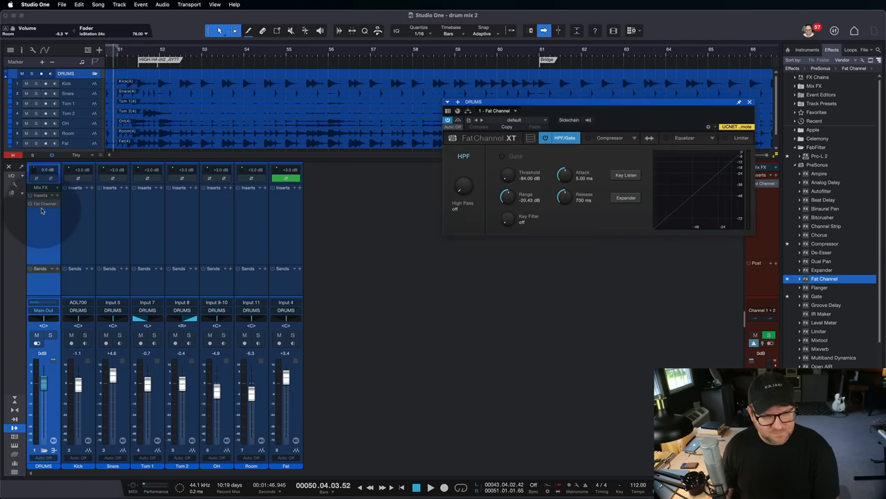
Step: Select the Tube CB model in the Fat Channel compressor section
click(609, 137)
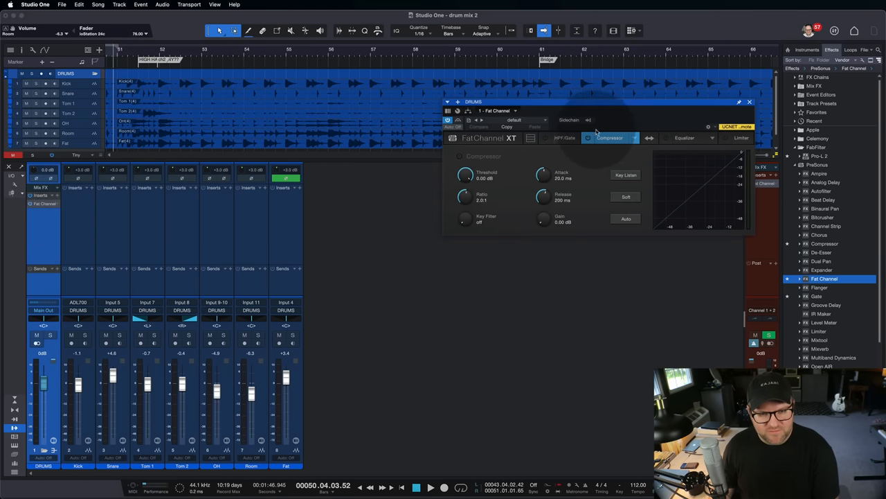
click(634, 137)
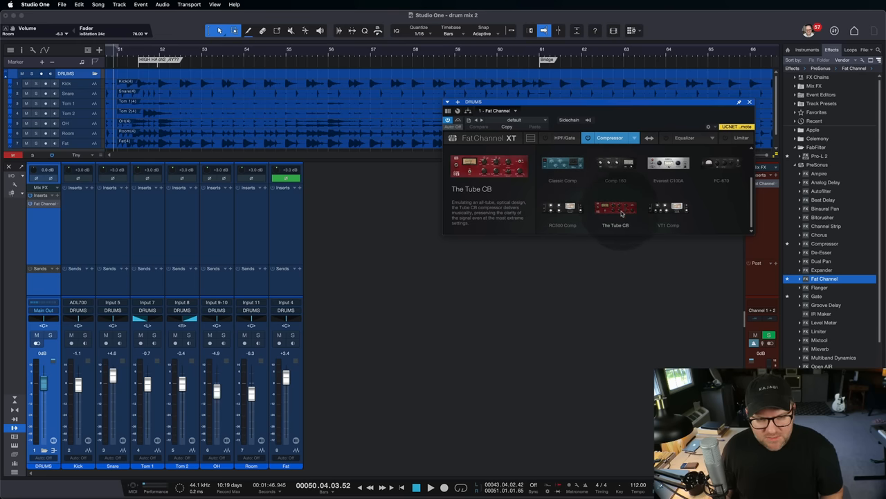
click(615, 208)
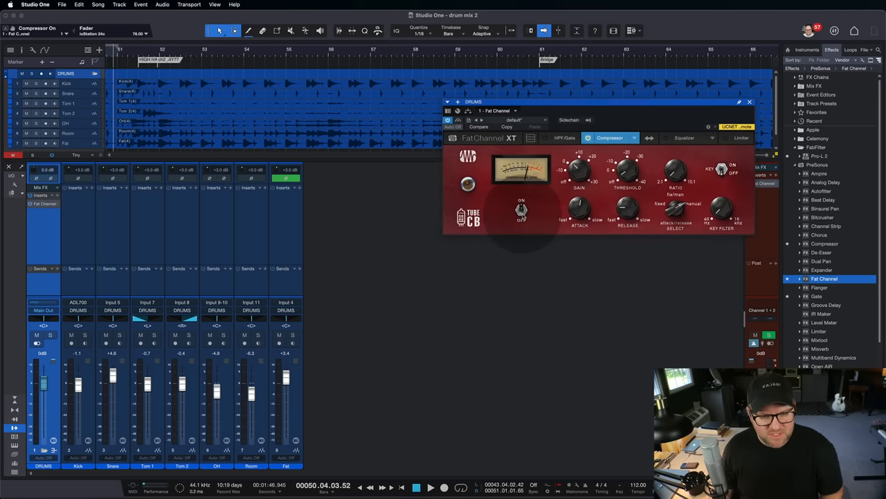
drag(599, 101, 423, 101)
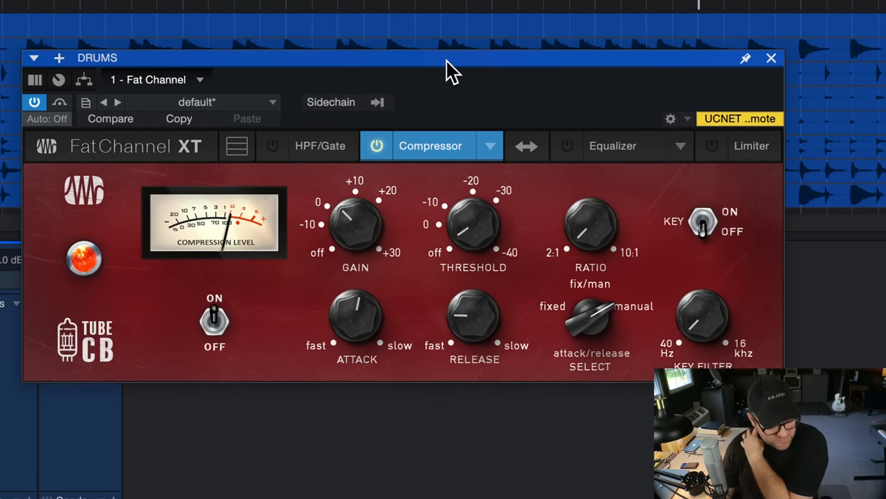
mouse_move(515, 183)
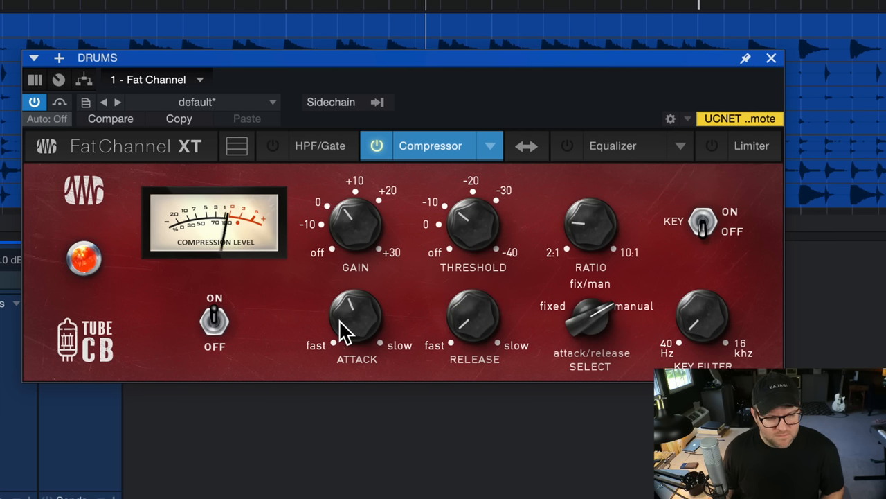
Step: Adjust the Tube CB compressor's attack time on the drum bus
drag(358, 321, 340, 339)
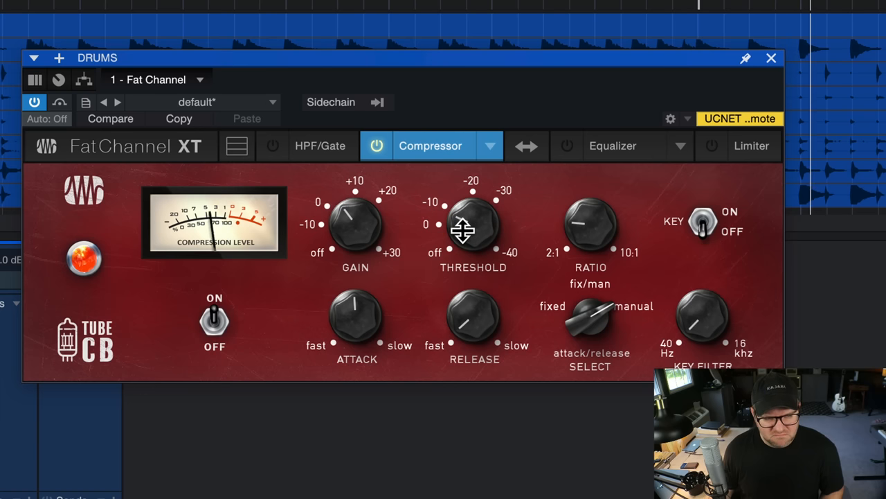
mouse_move(352, 238)
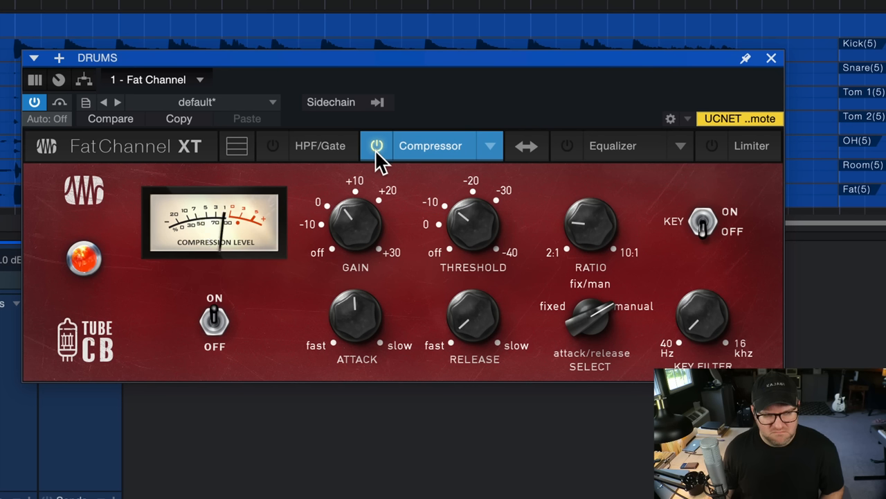
mouse_move(413, 225)
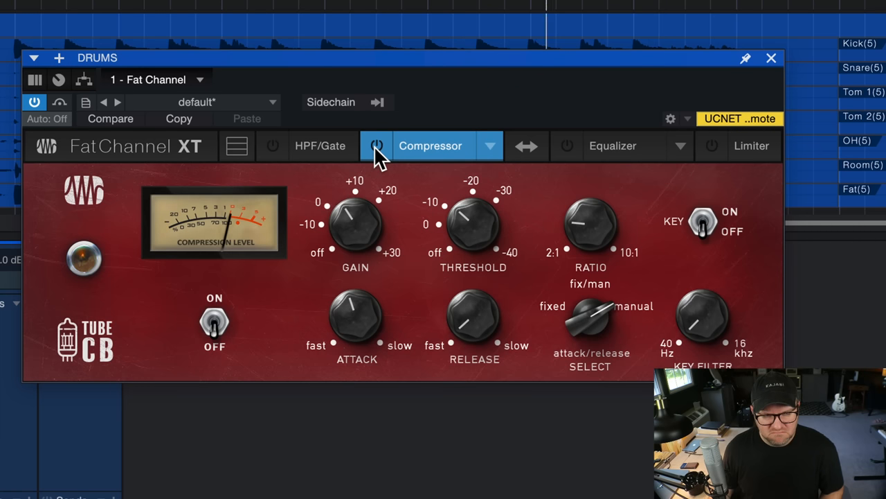
Step: Re-enable the Tube CB compressor and close the Fat Channel editor
click(377, 146)
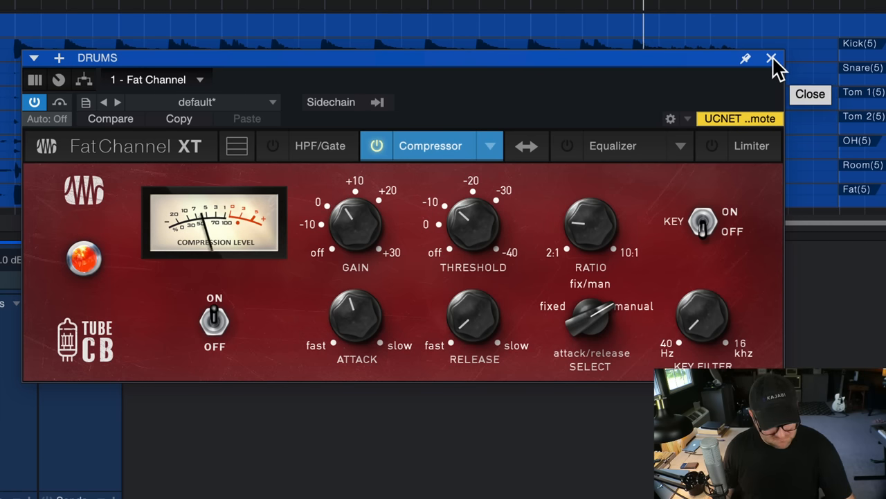
click(772, 58)
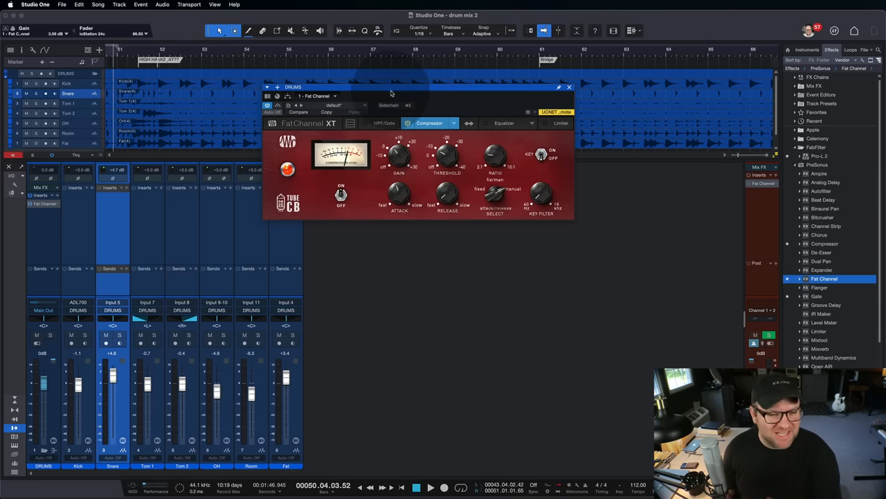
Step: Switch the Fat Channel equalizer section to the Vintage EQ model
click(504, 122)
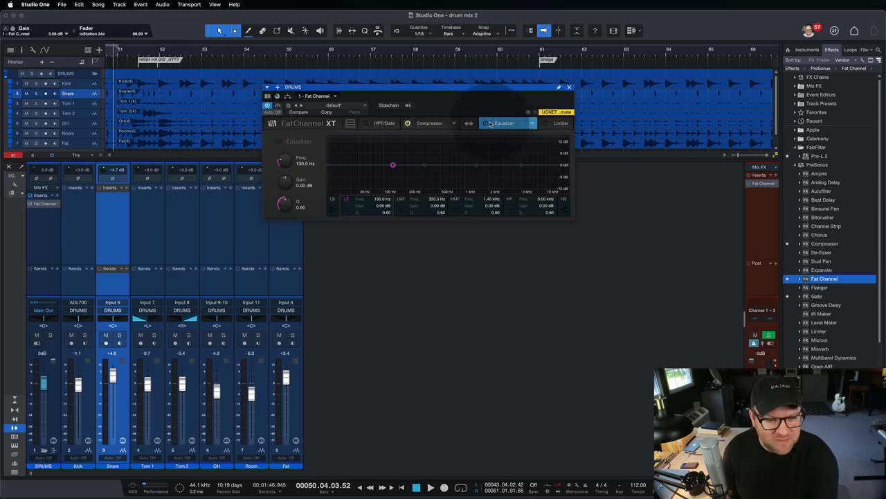
click(504, 122)
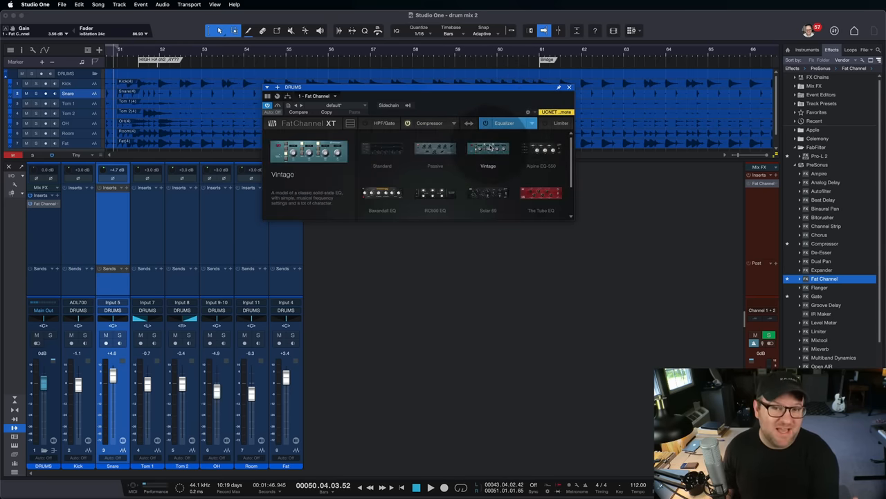
click(487, 148)
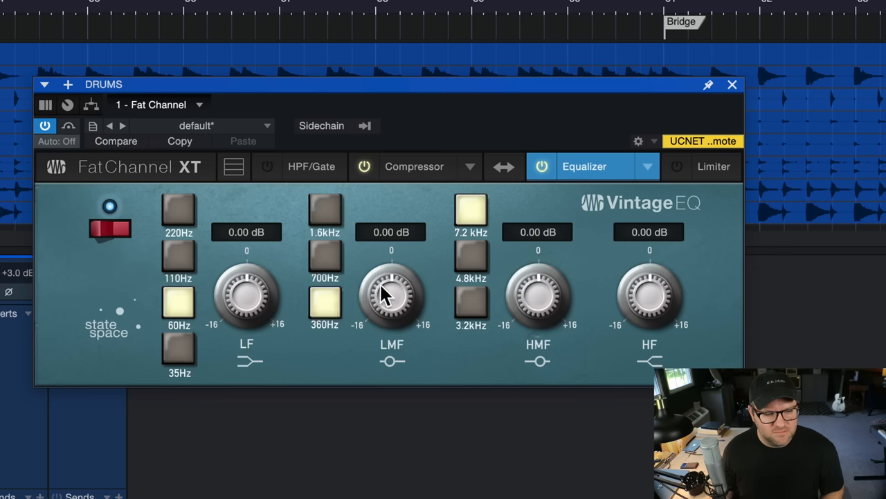
Step: Cut LMF 360 Hz by 2.72 dB, LF 220 Hz by 0.96 dB, and boost HMF 3.2 kHz by 0.80 dB
drag(391, 291, 390, 298)
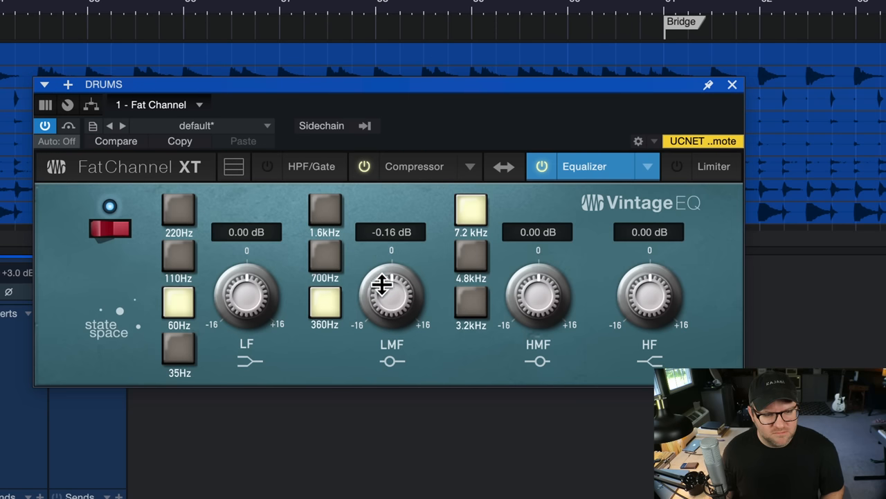
drag(390, 291, 391, 305)
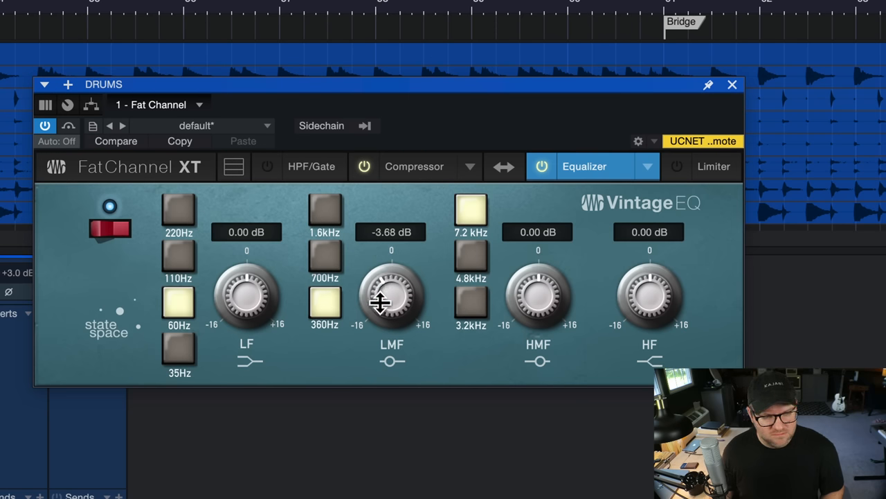
drag(390, 302, 391, 291)
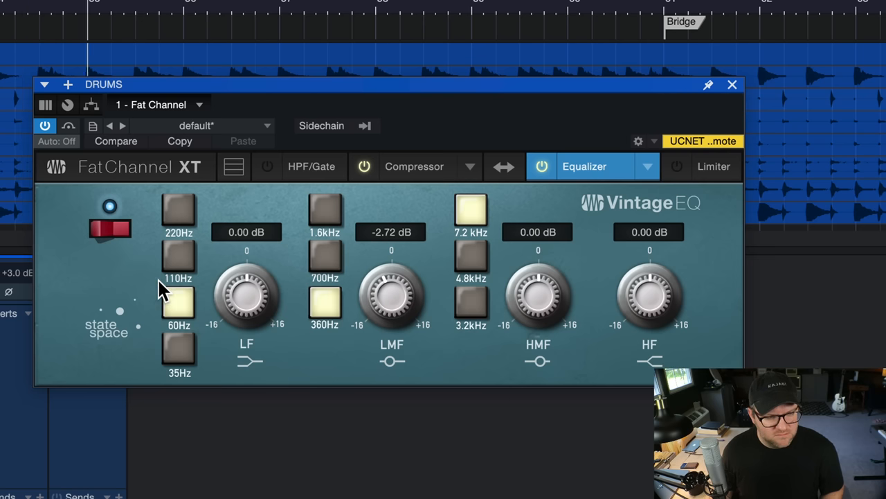
drag(247, 293, 233, 298)
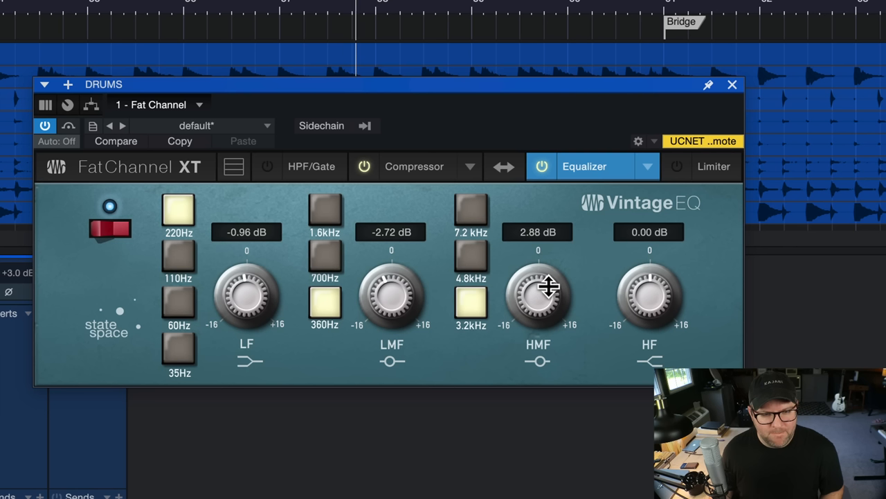
drag(537, 291, 537, 270)
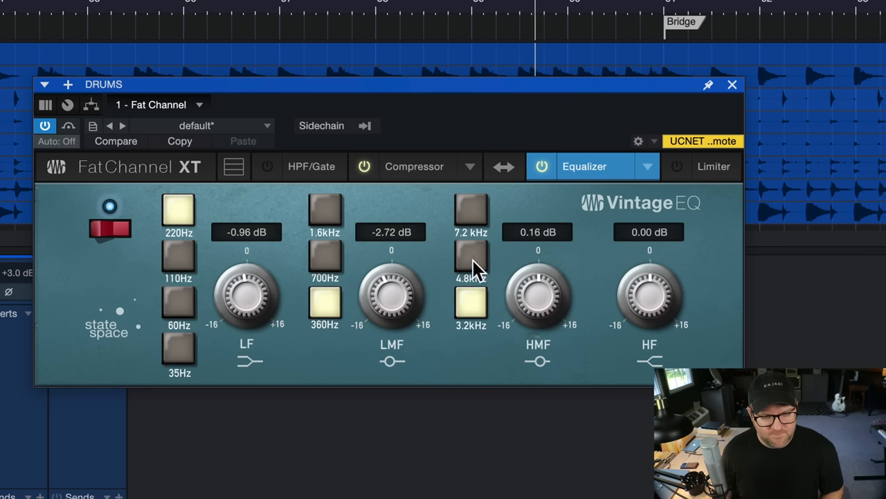
drag(537, 298, 538, 277)
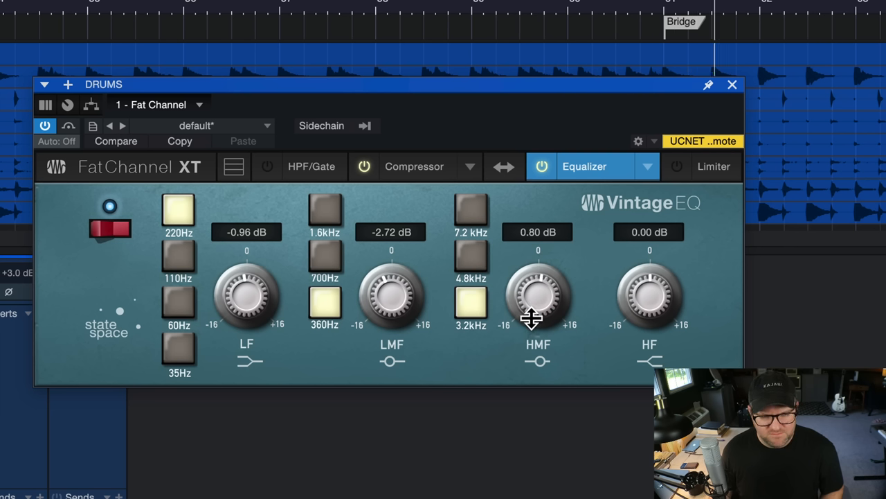
mouse_move(727, 100)
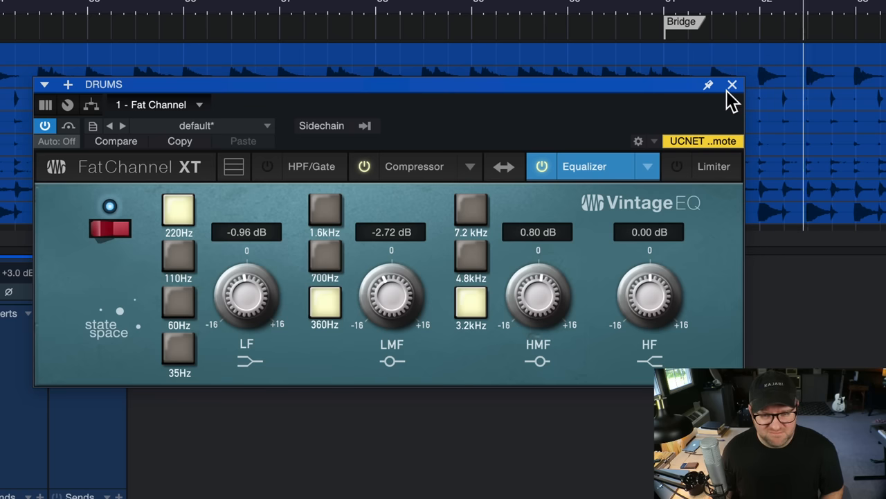
mouse_move(732, 86)
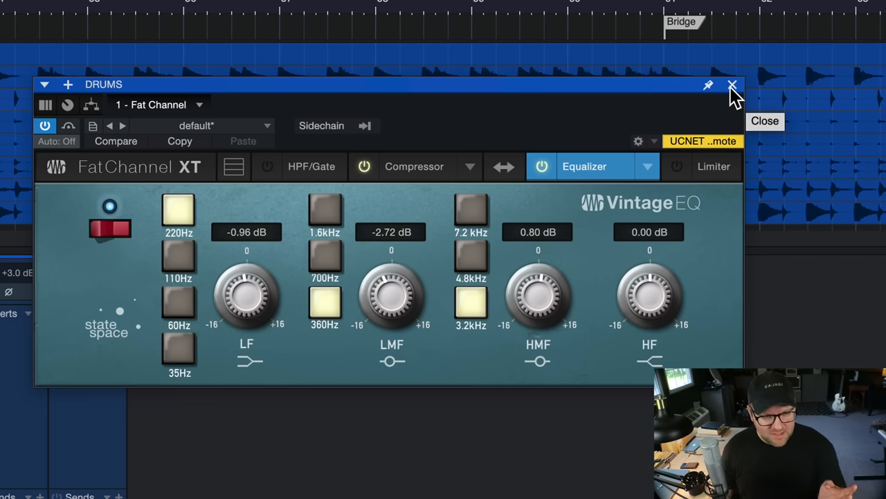
Step: Close the Fat Channel editor and toggle the drum bus insert off and on to compare
click(733, 85)
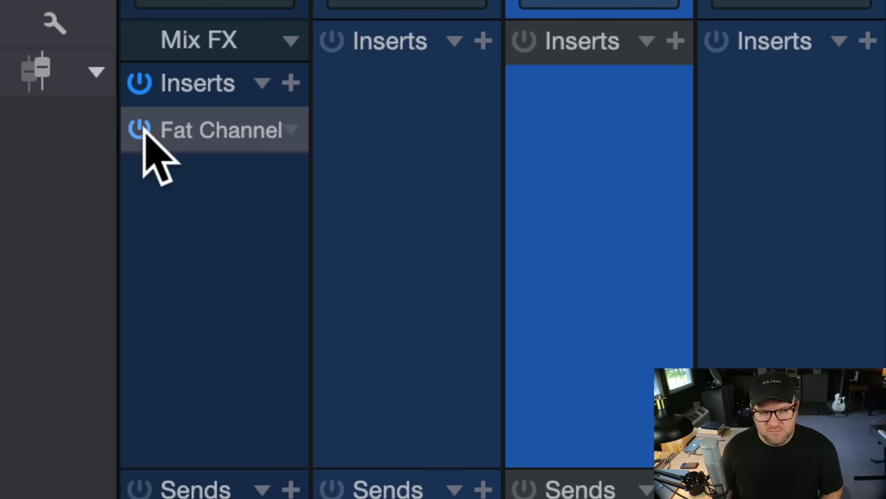
click(139, 130)
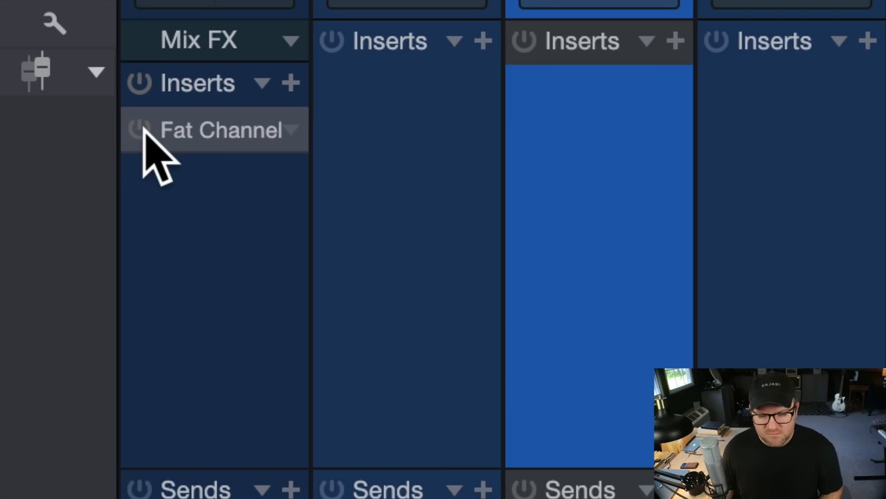
click(138, 130)
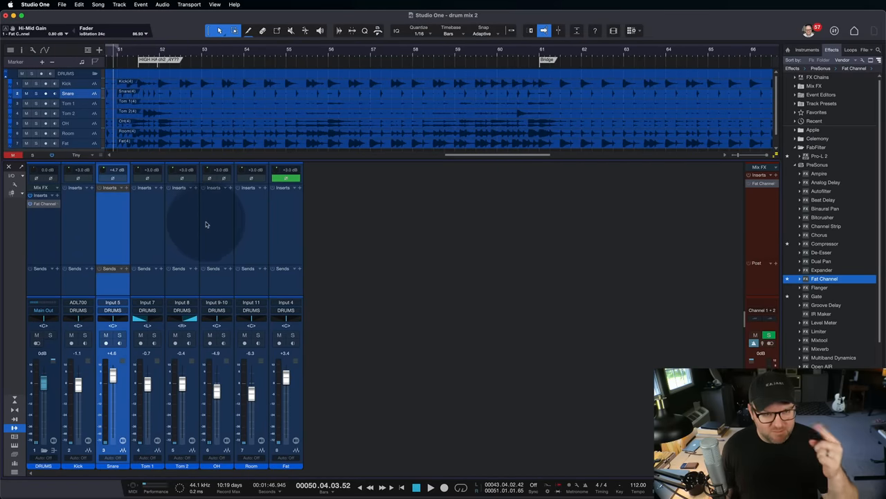
Step: Insert Pro EQ on the Room channel, sweep a narrow band to the resonance and pull it into a notch cut
click(252, 304)
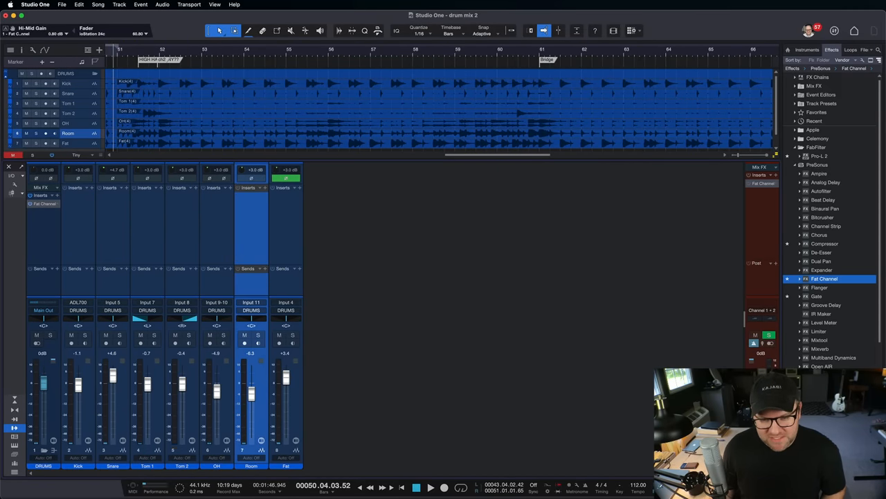
scroll(down, 3)
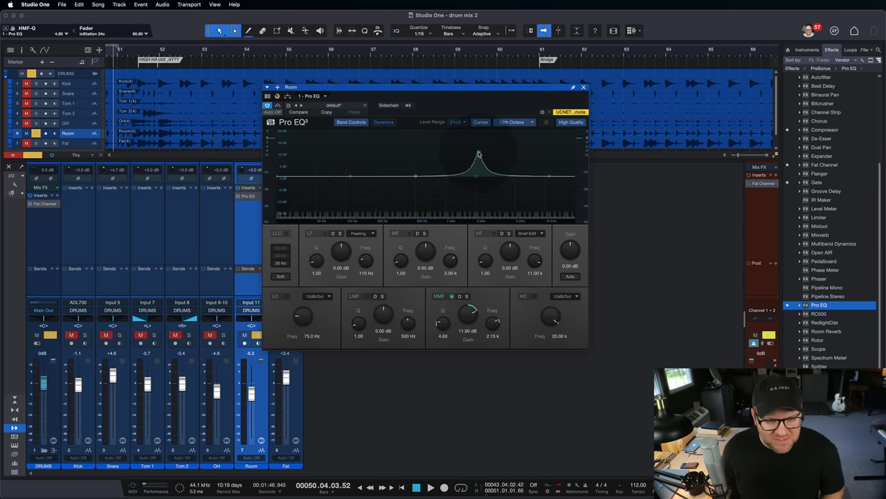
drag(477, 165, 491, 141)
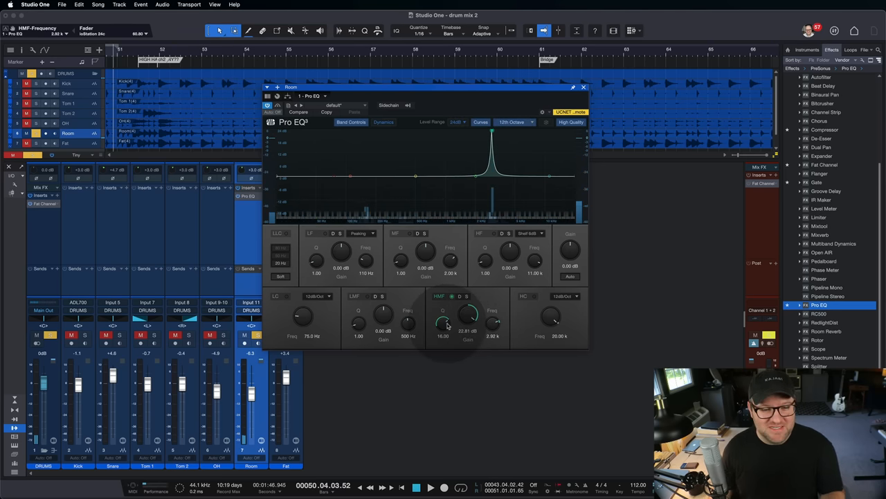
drag(444, 316, 443, 312)
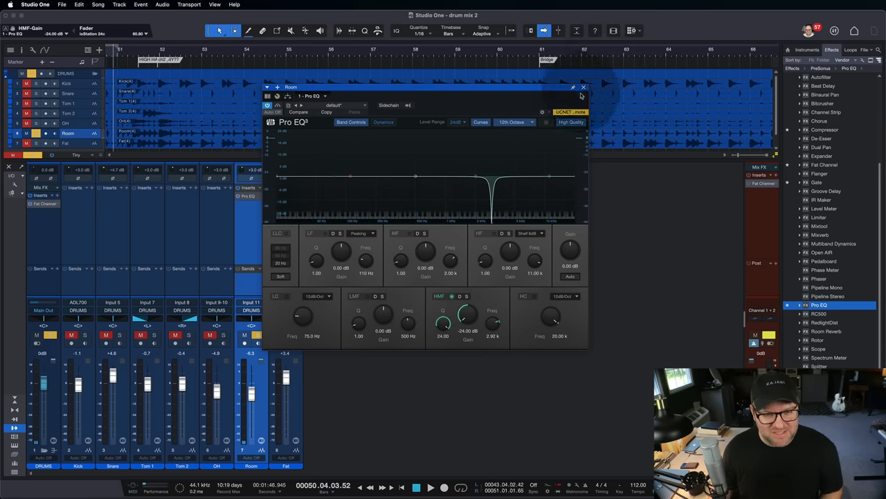
click(584, 87)
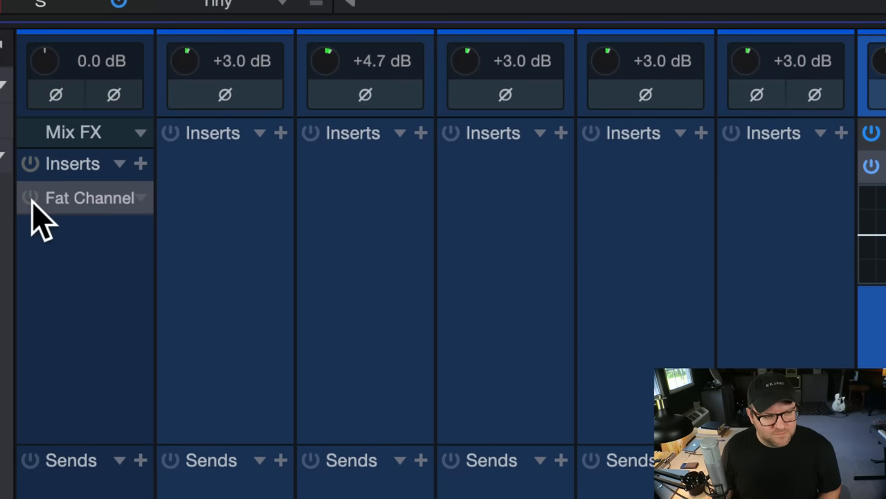
Step: Re-enable the Fat Channel on the drum bus after the bypass comparison
click(31, 196)
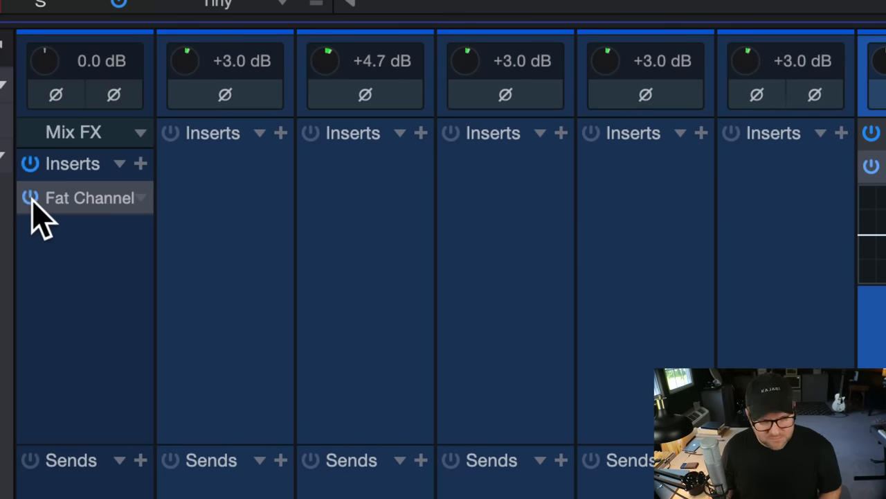